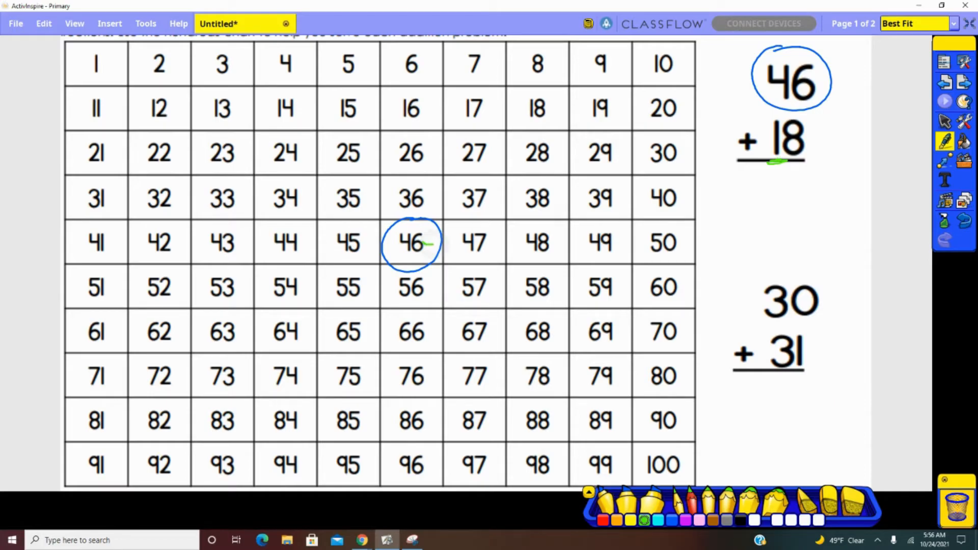
# Step: Draw a green ten-jump 46→56, purple one-jumps on to 63, and circle 64 as the landing
pyautogui.moveTo(430, 244); pyautogui.dragTo(424, 293)
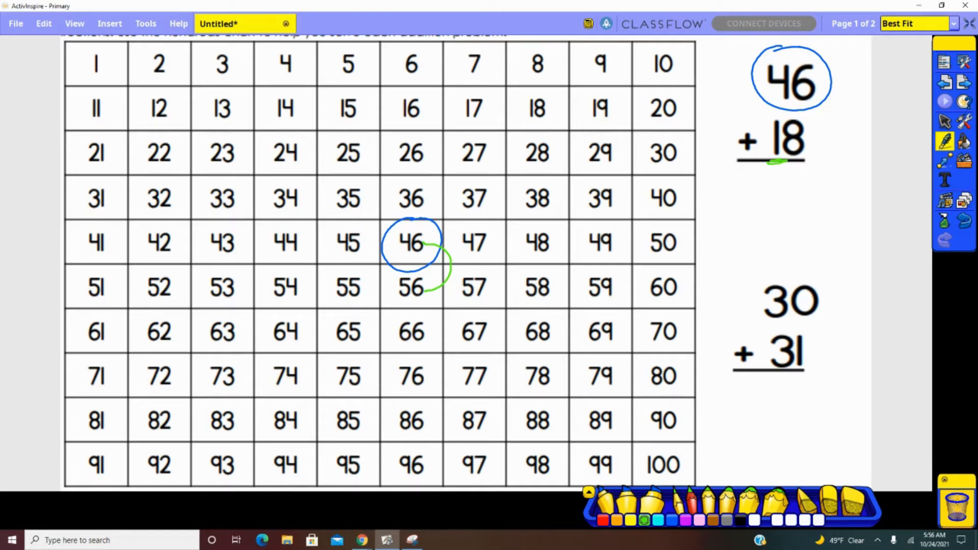
pyautogui.click(686, 521)
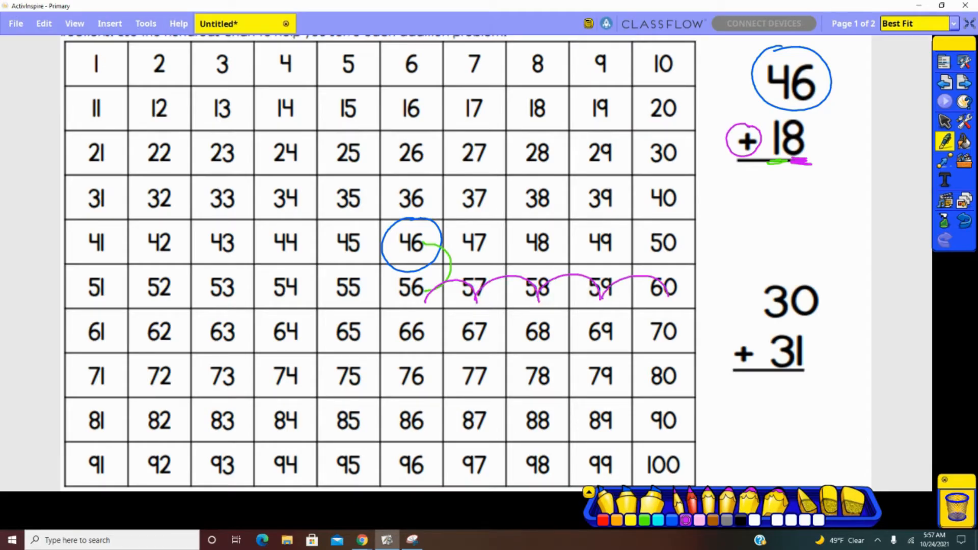
pyautogui.moveTo(41, 343); pyautogui.dragTo(112, 327)
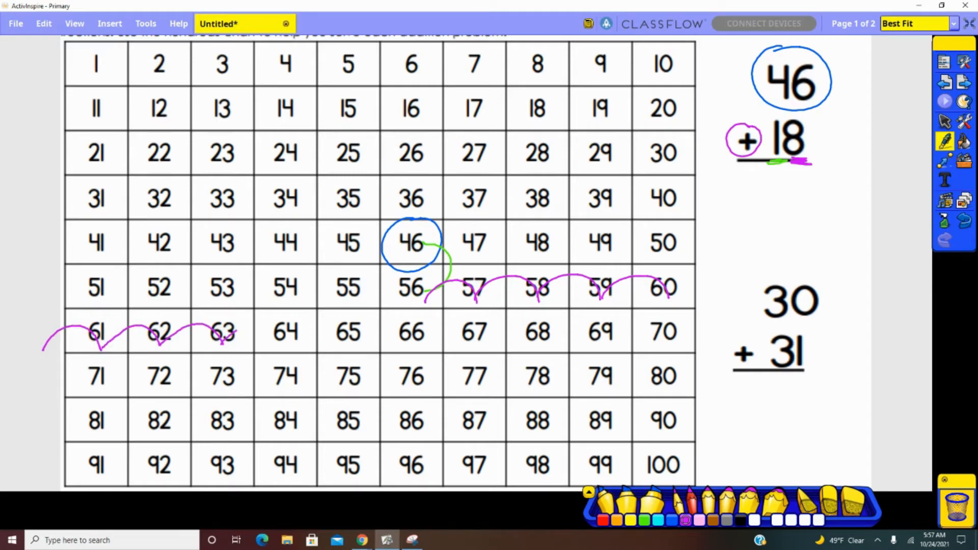
pyautogui.moveTo(250, 306); pyautogui.dragTo(288, 347)
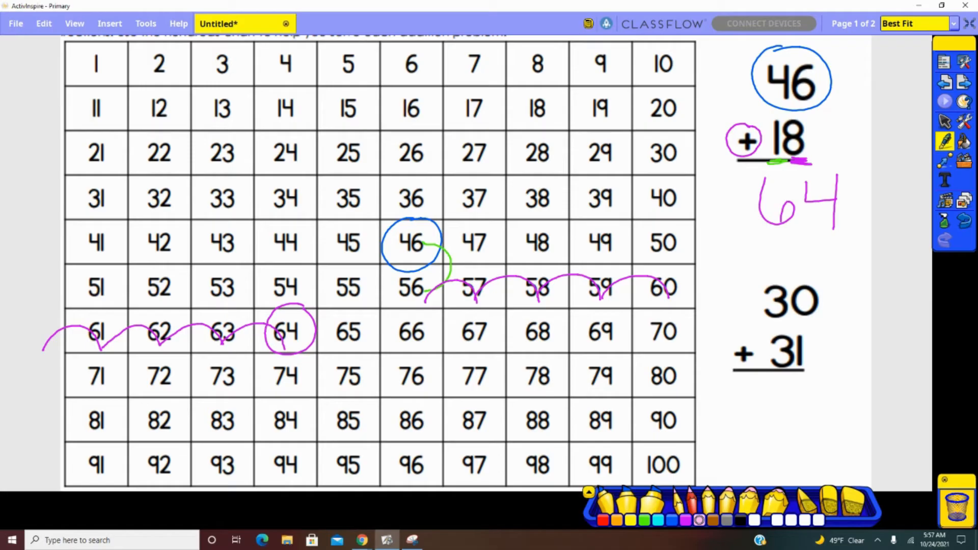
# Step: Circle 31 in the problem and on the chart, then draw orange ten-jumps 31→41→51→61
pyautogui.moveTo(749, 338); pyautogui.dragTo(812, 374)
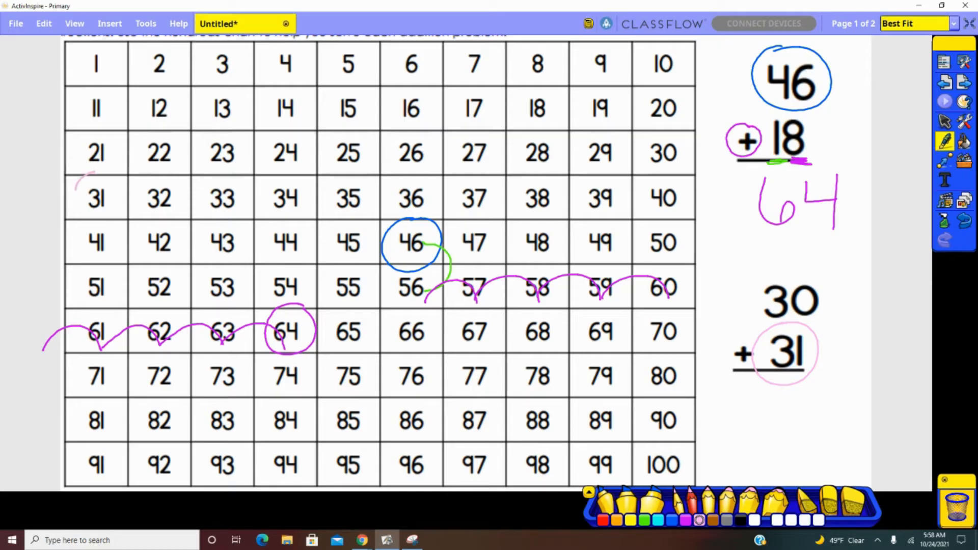
pyautogui.moveTo(71, 174); pyautogui.dragTo(121, 224)
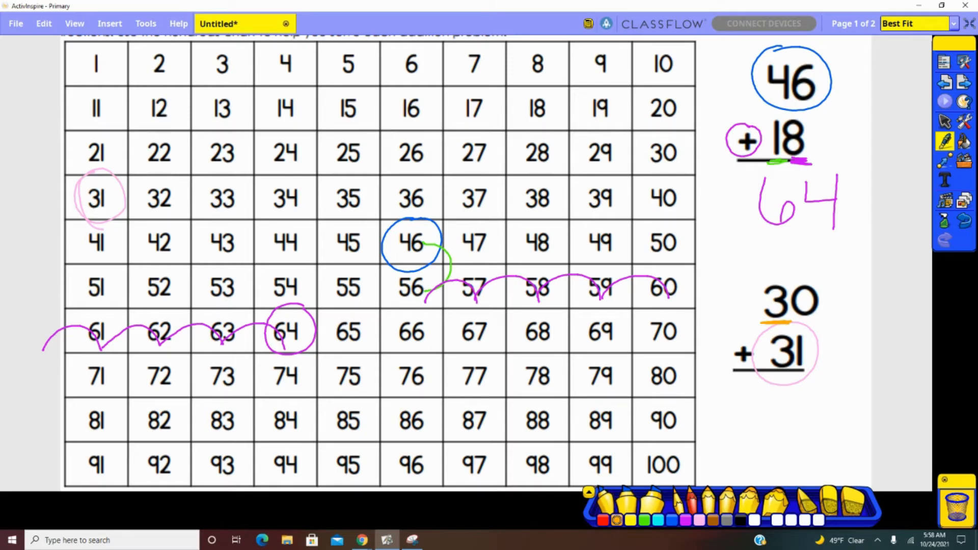
pyautogui.moveTo(115, 187); pyautogui.dragTo(128, 249)
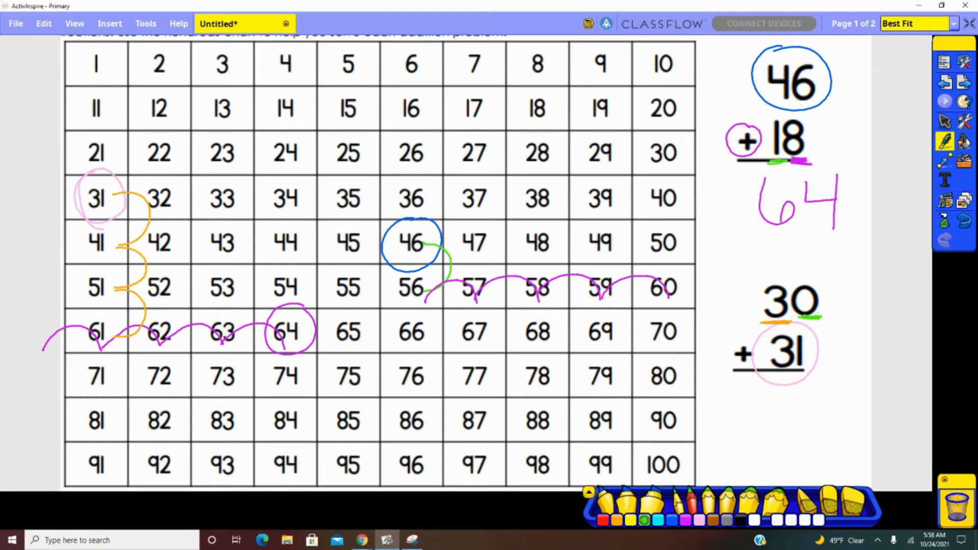
# Step: Circle 61 where the jumps end and write 61 as the answer to 30 + 31
pyautogui.moveTo(81, 312); pyautogui.dragTo(124, 350)
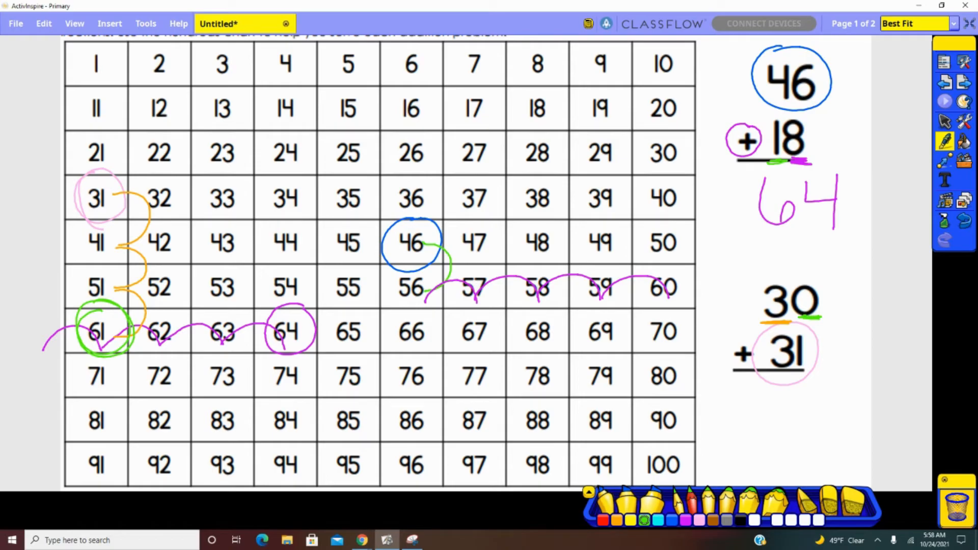
pyautogui.moveTo(776, 387); pyautogui.dragTo(789, 424)
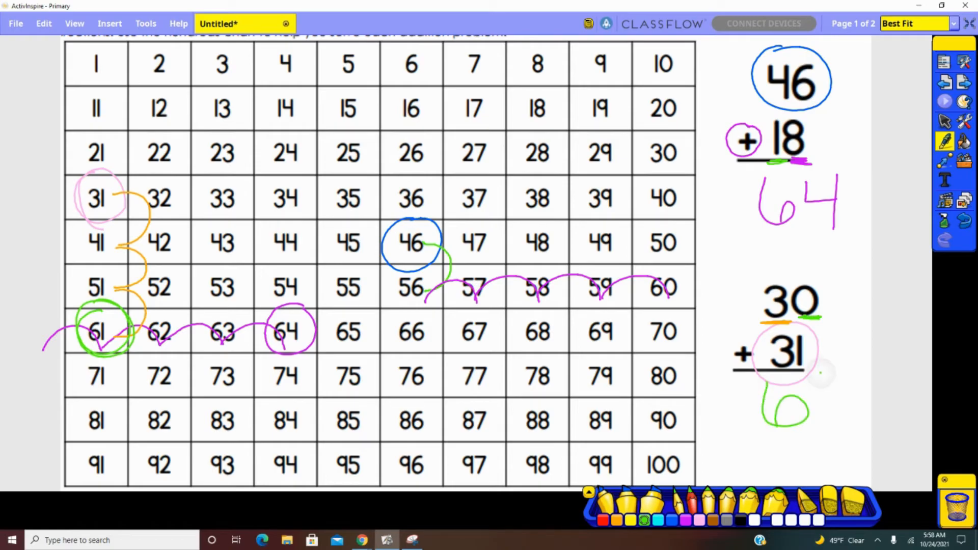
pyautogui.moveTo(811, 368); pyautogui.dragTo(830, 424)
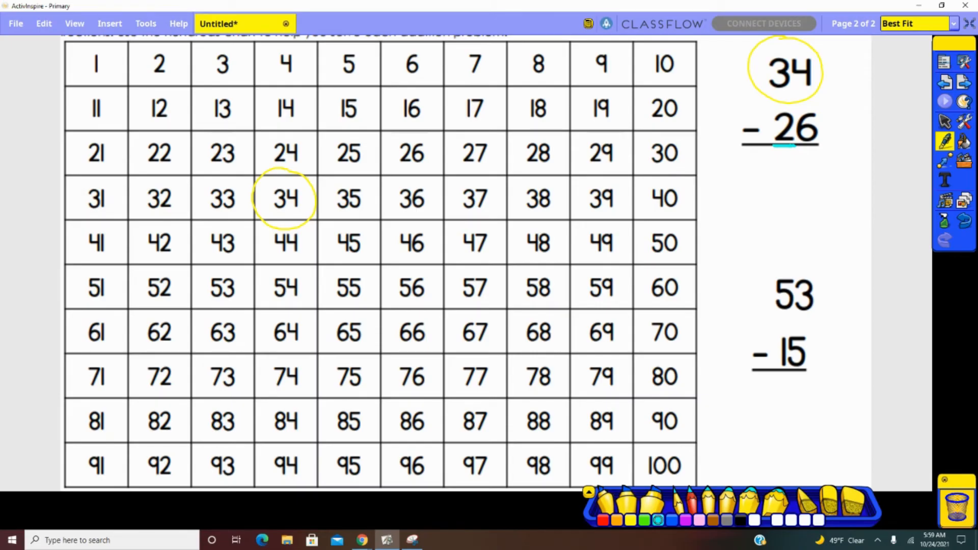
# Step: Draw ten-jumps up from 34 to 14, one-jumps back to 8, and write 8 for 34 − 26
pyautogui.moveTo(312, 162); pyautogui.dragTo(311, 212)
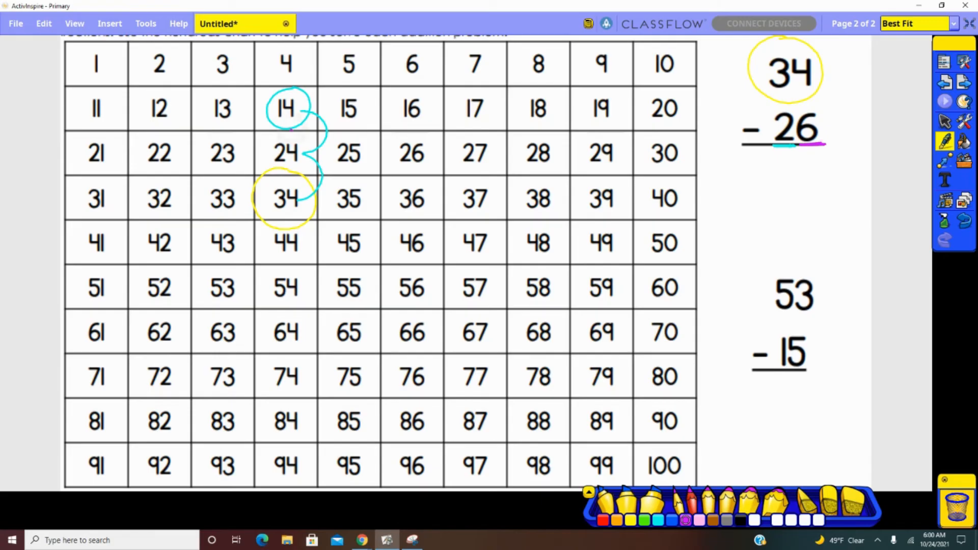
pyautogui.moveTo(188, 115); pyautogui.dragTo(293, 115)
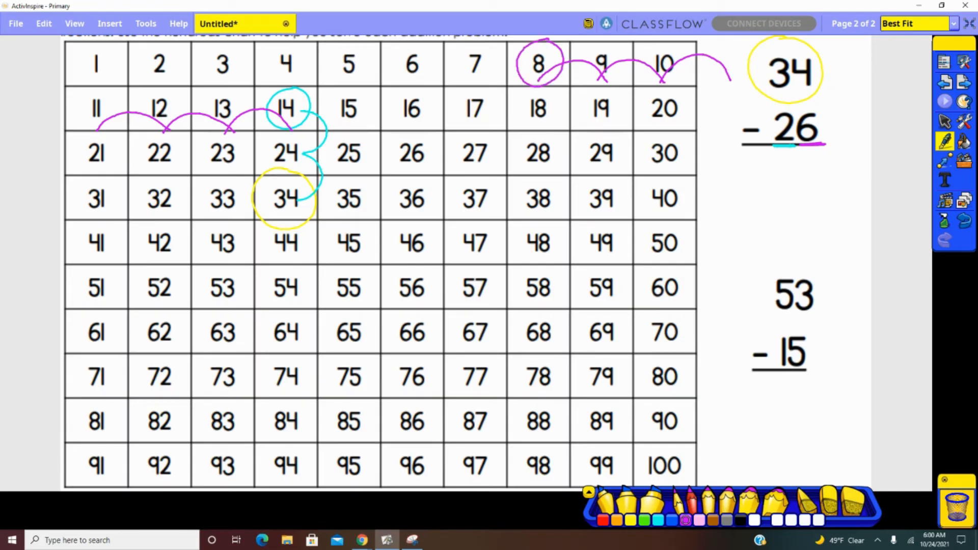
pyautogui.moveTo(799, 169); pyautogui.dragTo(811, 206)
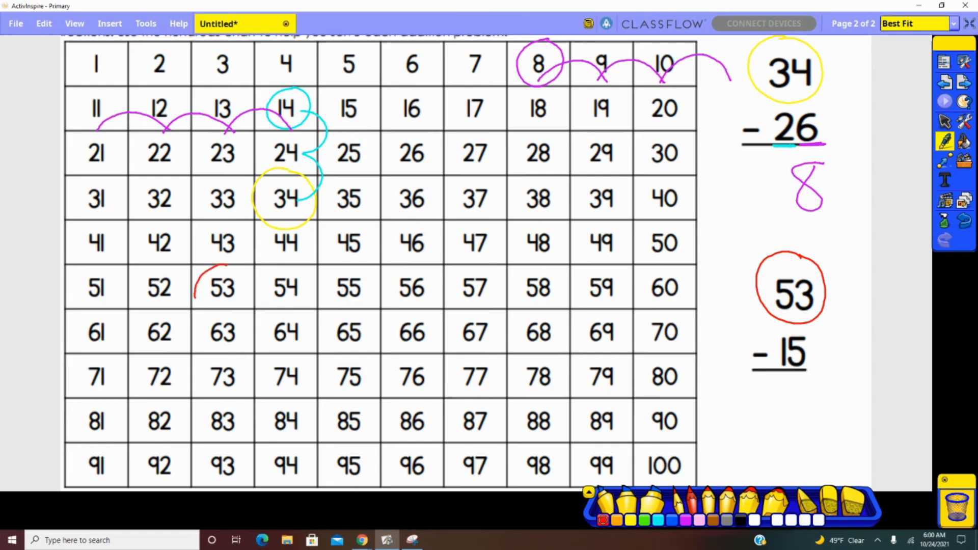
# Step: Circle 53, draw a green ten-jump up to 43 and circle 43
pyautogui.moveTo(200, 274); pyautogui.dragTo(256, 305)
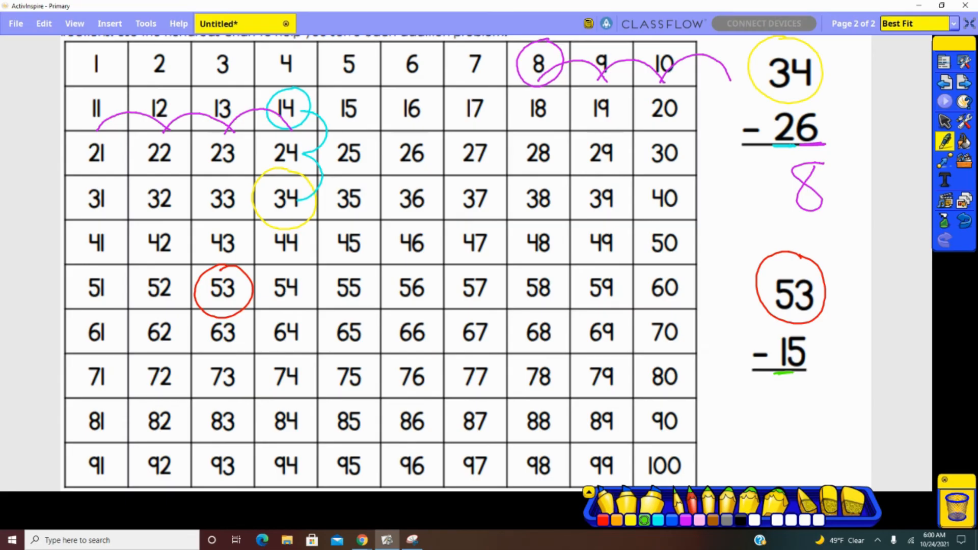
pyautogui.moveTo(244, 297); pyautogui.dragTo(262, 277)
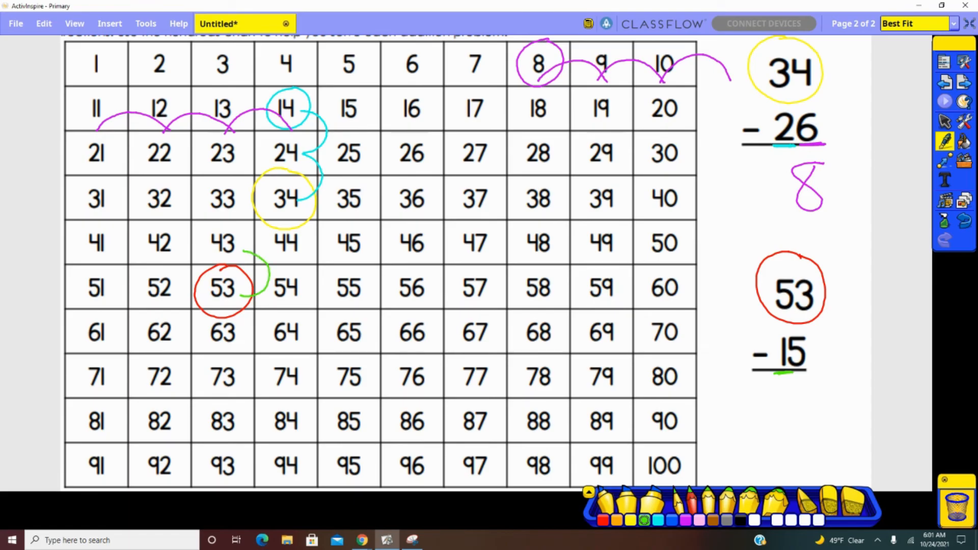
pyautogui.moveTo(206, 224); pyautogui.dragTo(243, 262)
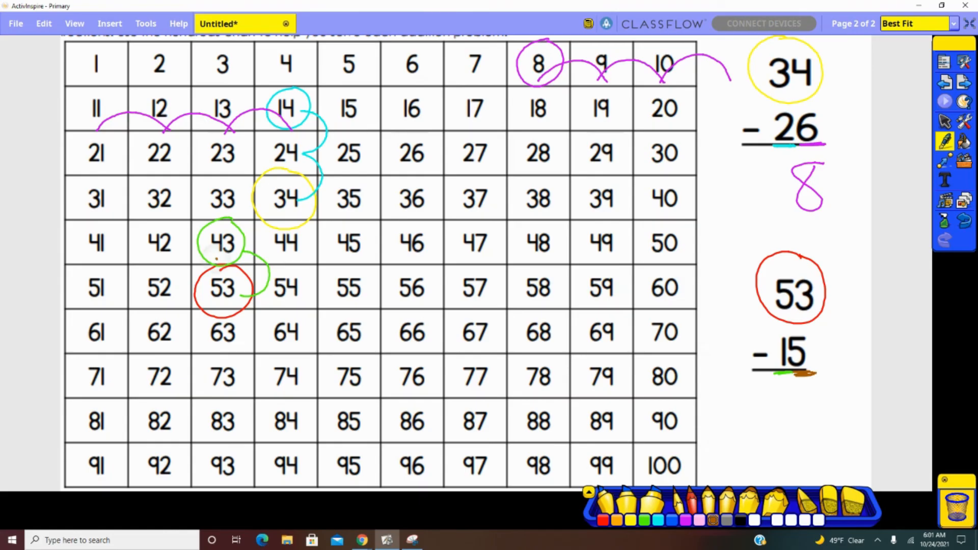
# Step: Draw brown one-jumps back from 43 to 38, circle 38 and write the answer to 53 − 15
pyautogui.moveTo(100, 256); pyautogui.dragTo(224, 256)
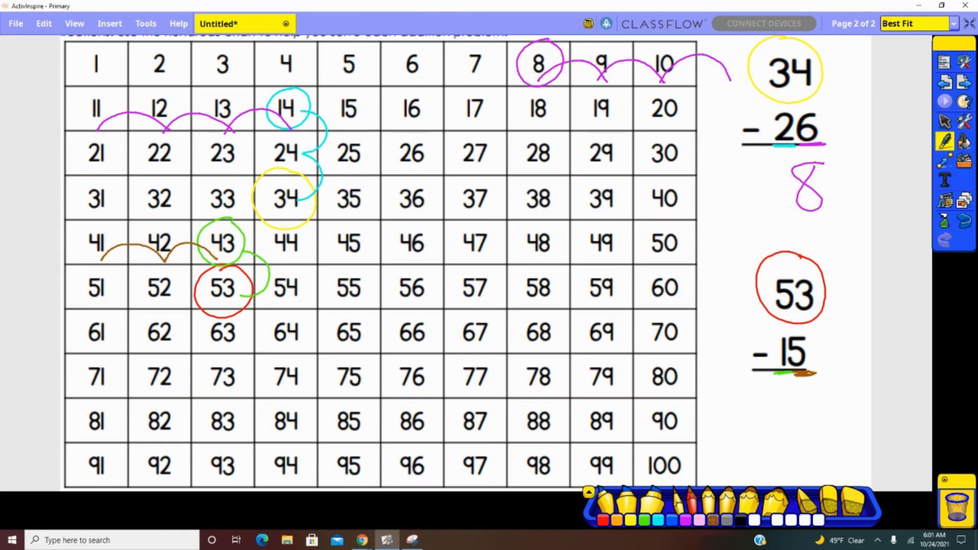
pyautogui.moveTo(699, 197); pyautogui.dragTo(729, 206)
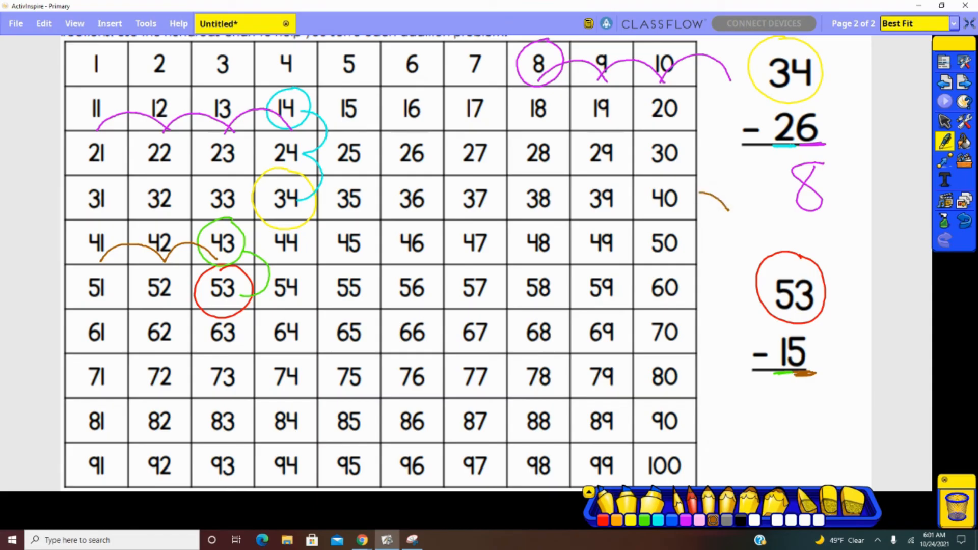
pyautogui.moveTo(592, 220); pyautogui.dragTo(705, 194)
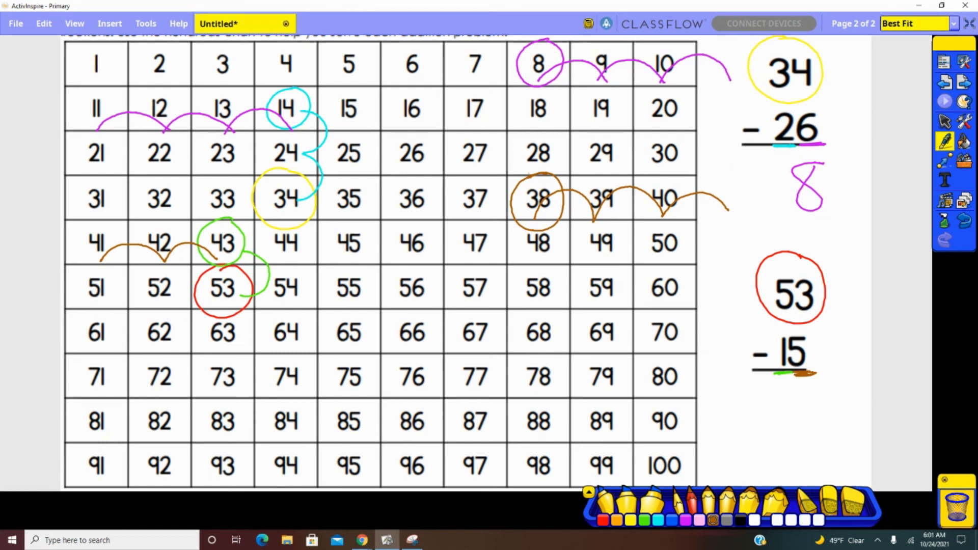
pyautogui.moveTo(755, 399); pyautogui.dragTo(793, 437)
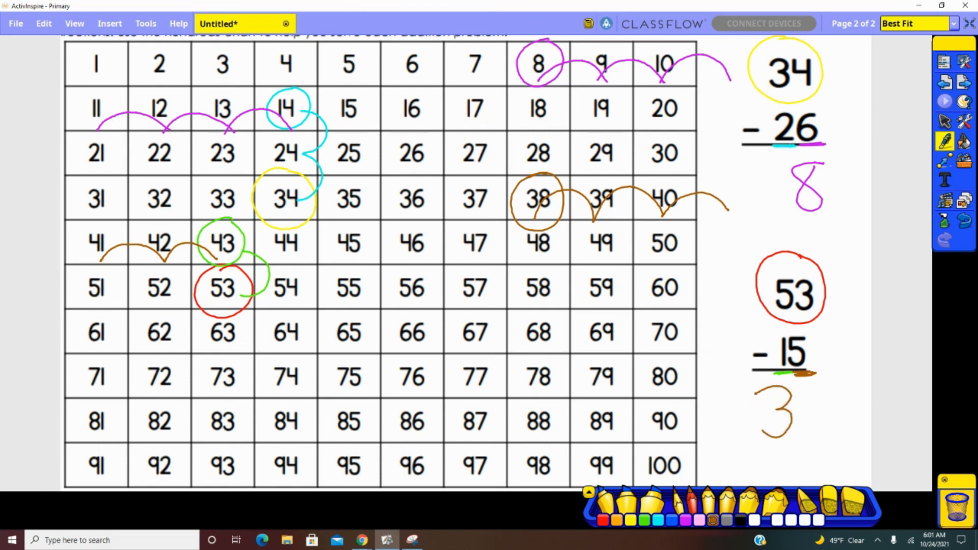